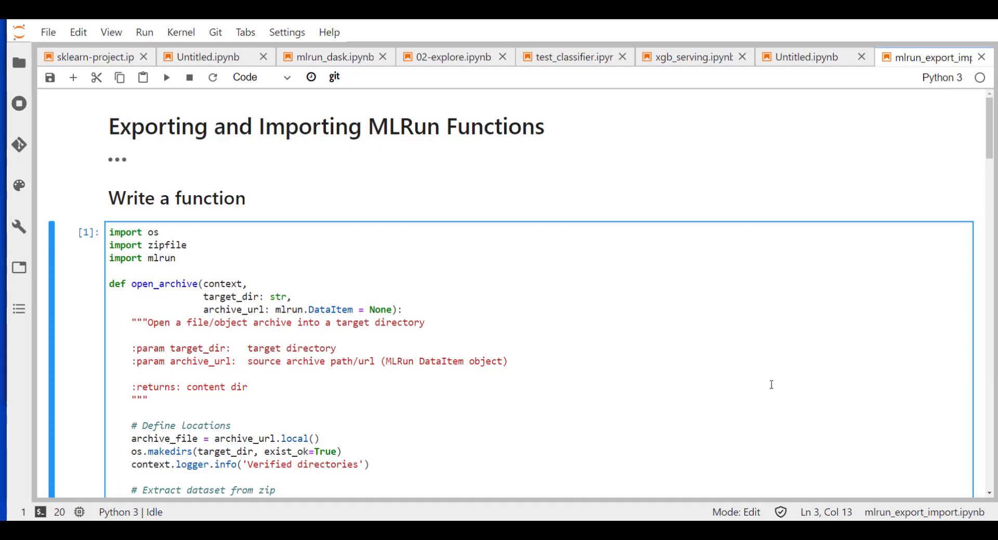
pyautogui.moveTo(305, 289)
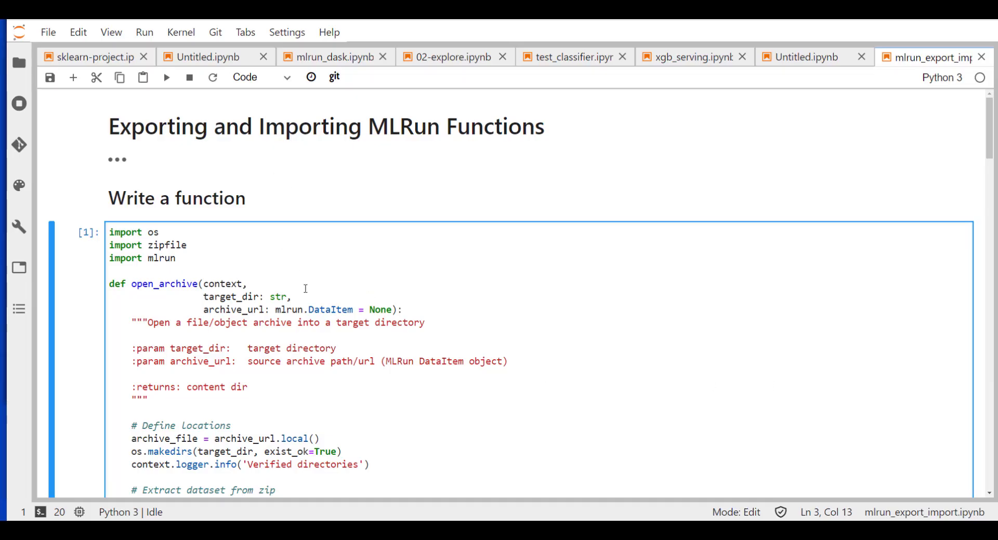
# Step: Review the open_archive function code, highlighting target_dir in extractall and log_artifact
pyautogui.scroll(-3)
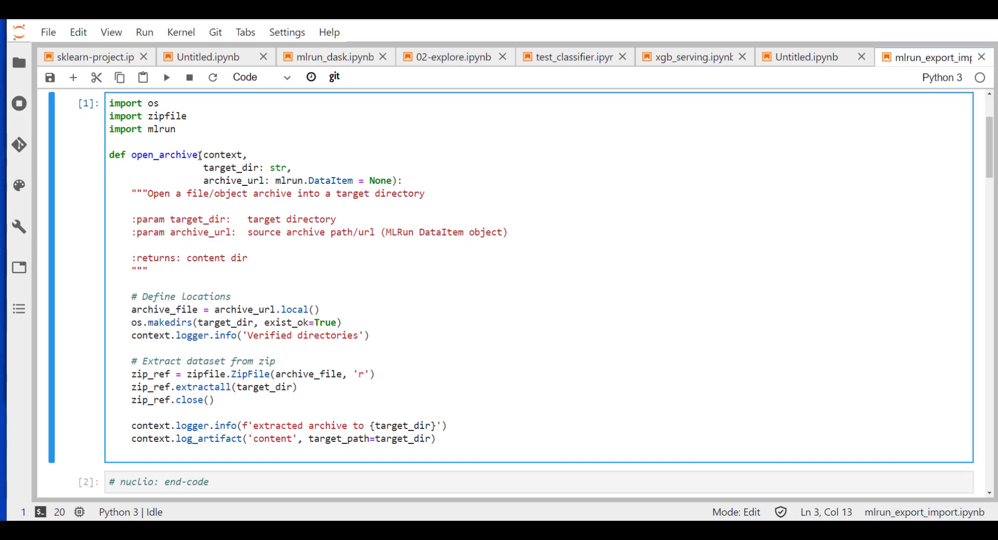
pyautogui.doubleClick(222, 155)
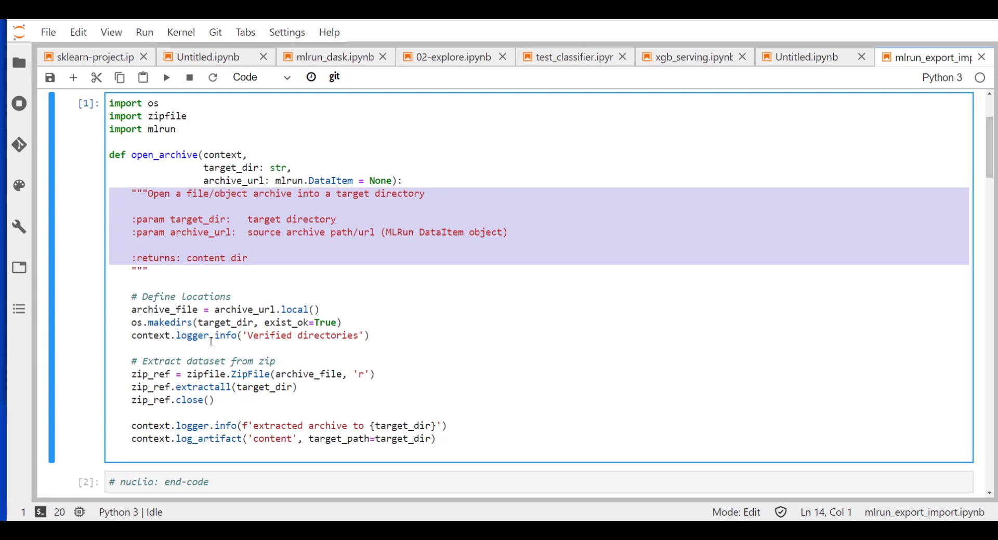
pyautogui.click(264, 387)
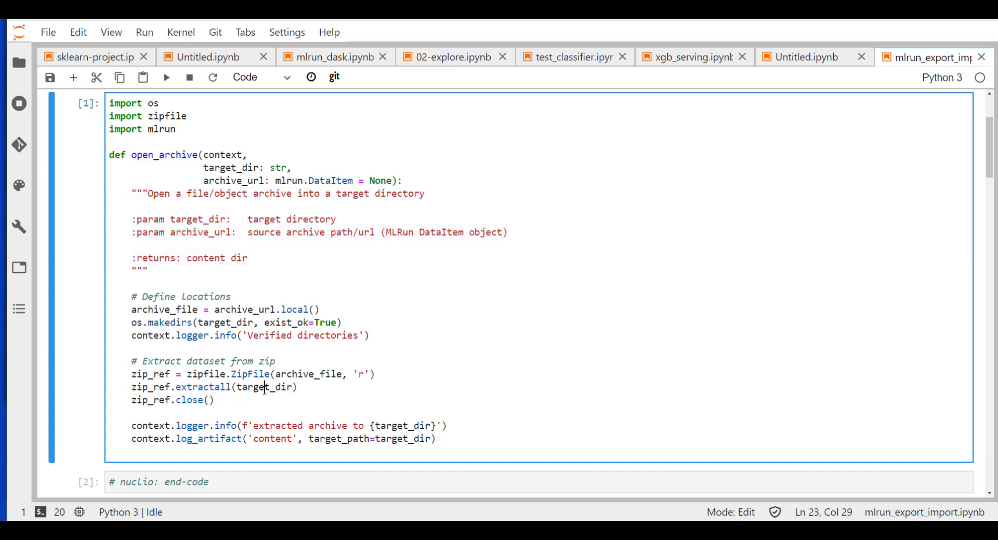
pyautogui.doubleClick(264, 387)
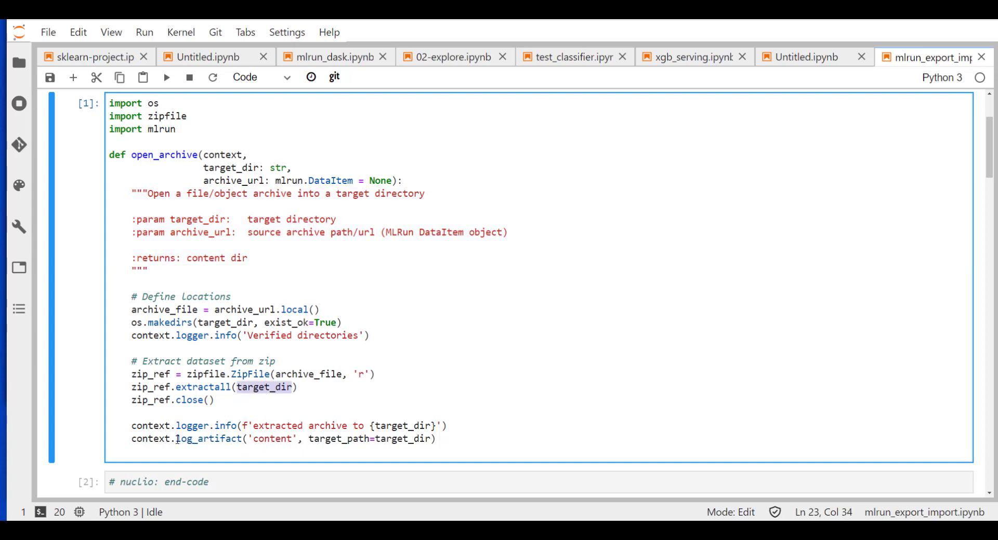
pyautogui.doubleClick(208, 439)
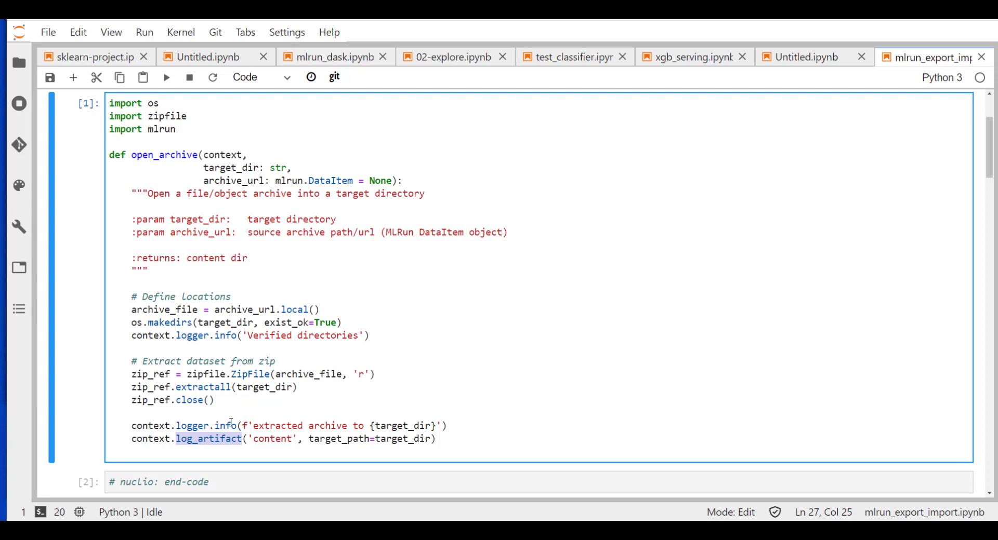
pyautogui.moveTo(376, 447)
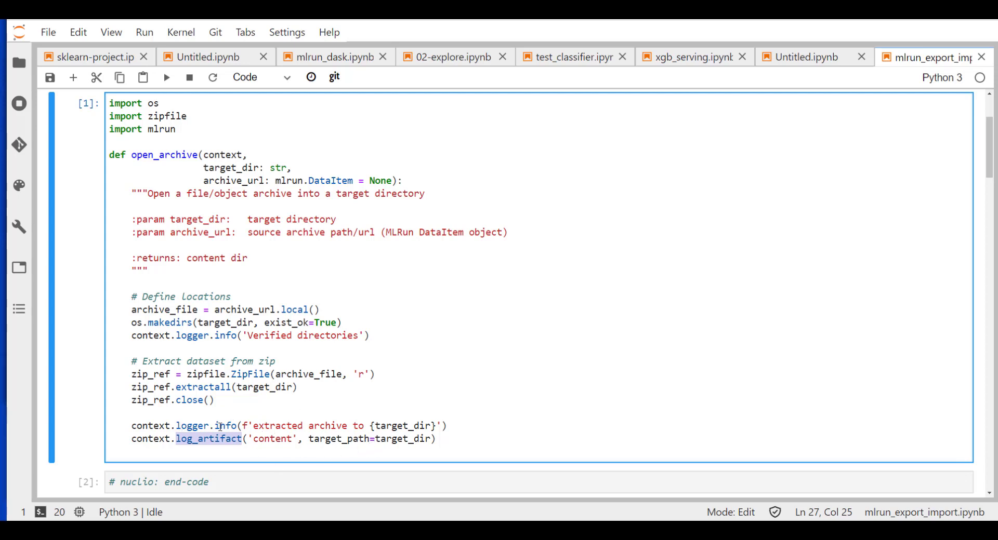
pyautogui.moveTo(394, 392)
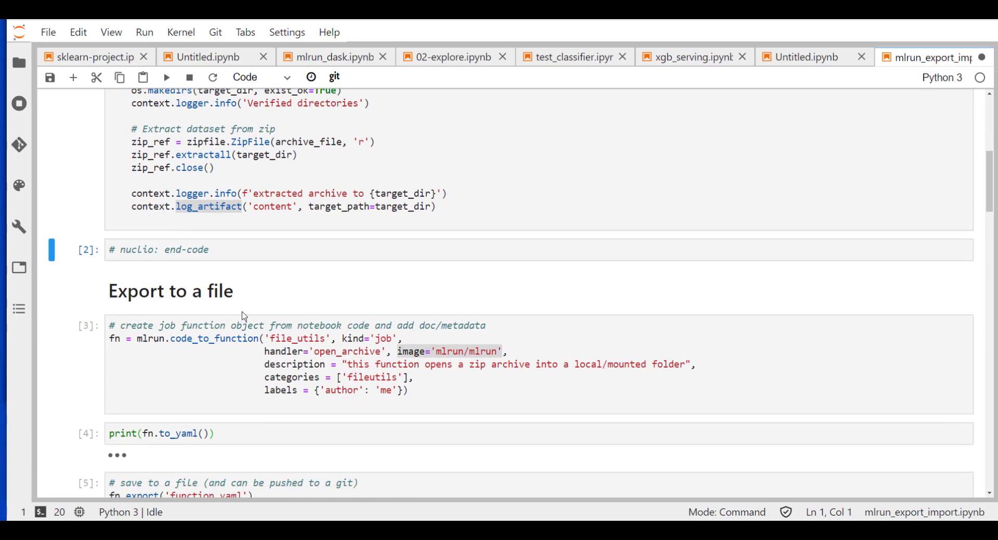
# Step: Save the notebook and run the mlrun.code_to_function cell to create the file_utils job function
pyautogui.click(209, 354)
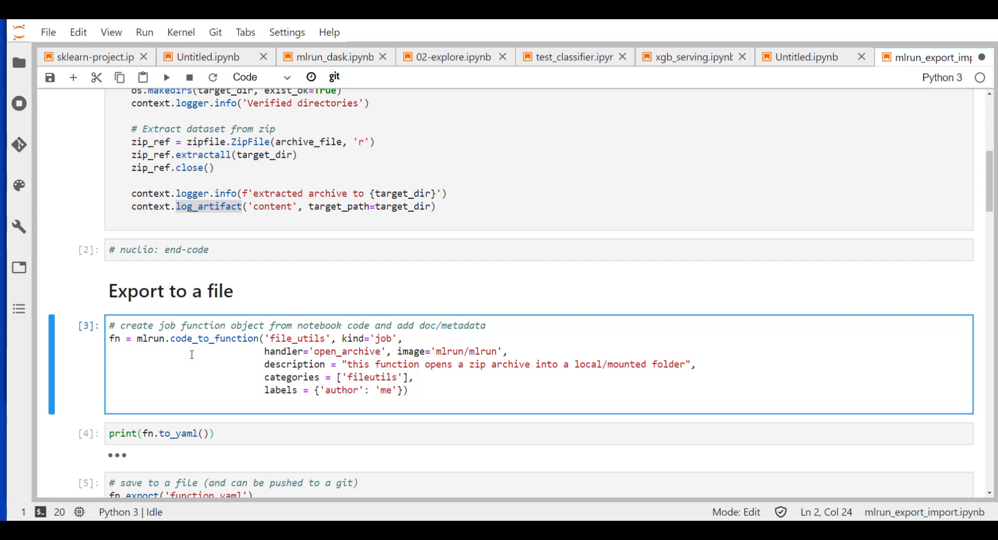
pyautogui.moveTo(199, 327)
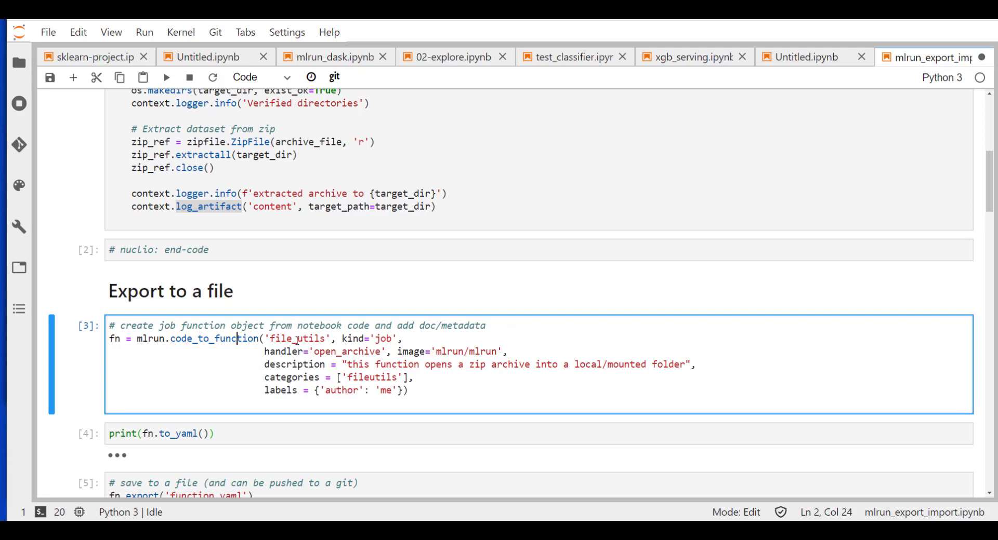
pyautogui.press('ctrl+s')
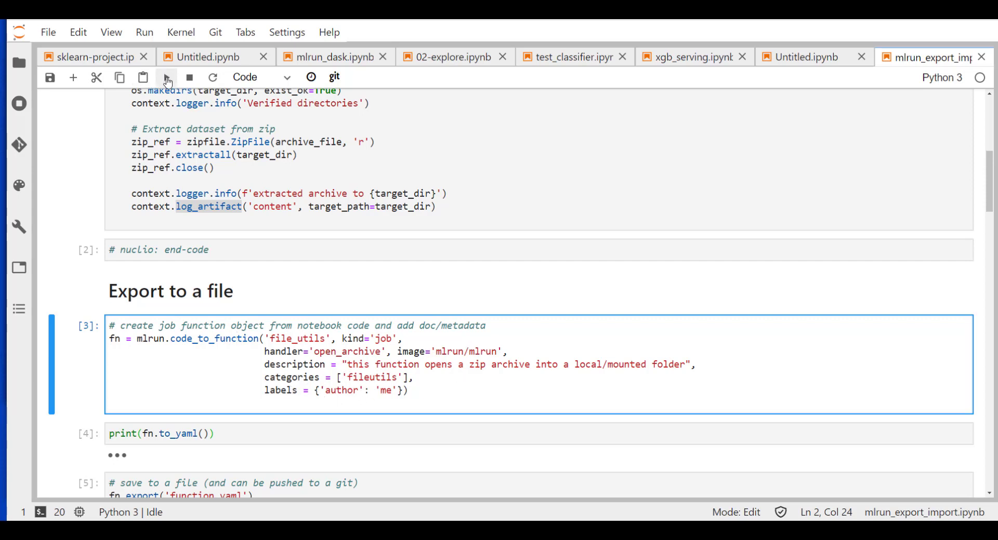
pyautogui.click(166, 77)
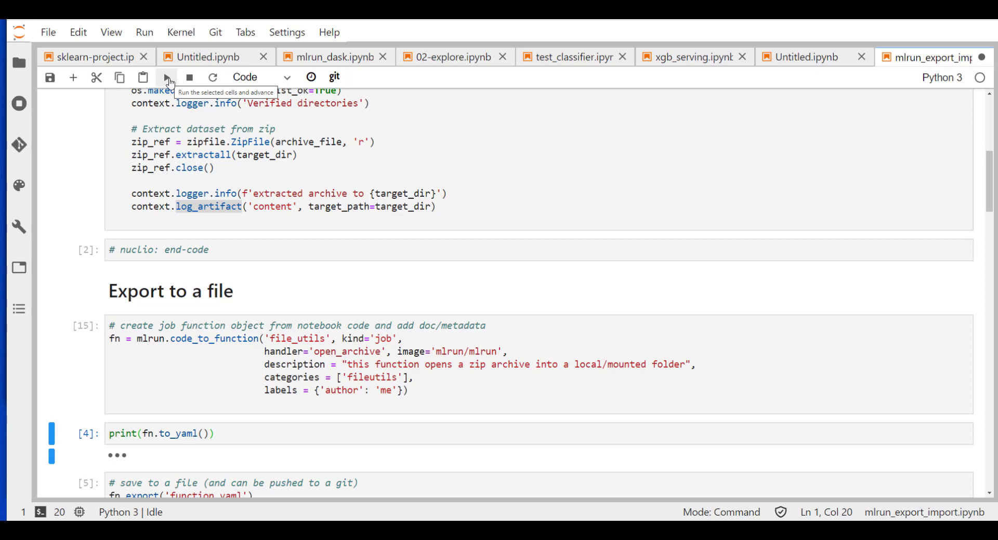
# Step: Run print(fn.to_yaml()) and scroll through the printed YAML spec
pyautogui.click(166, 77)
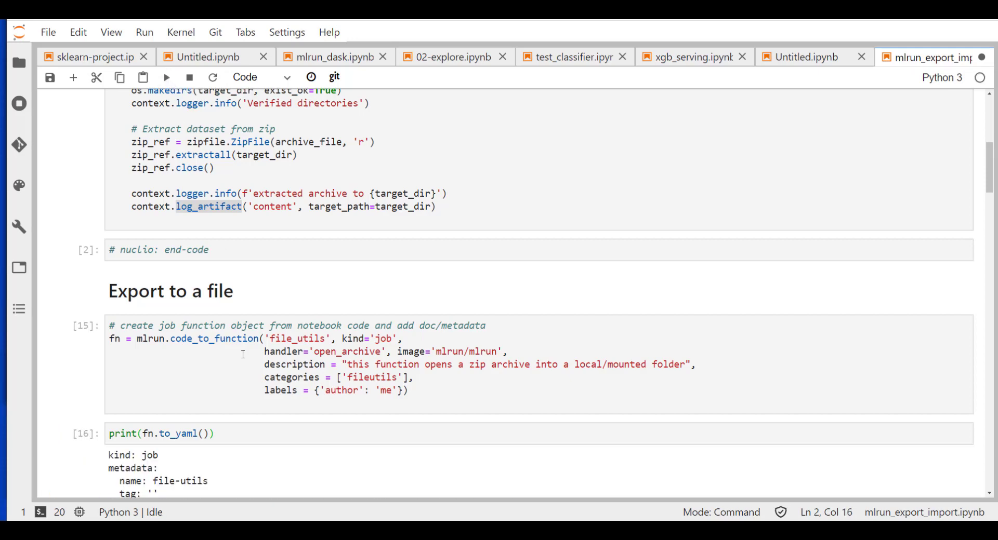
pyautogui.scroll(-3)
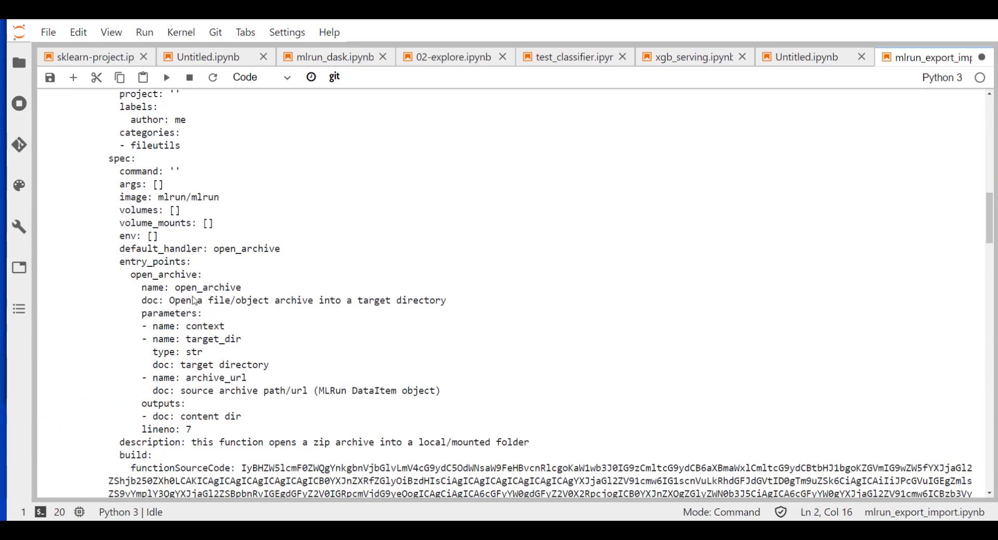
pyautogui.moveTo(167, 282)
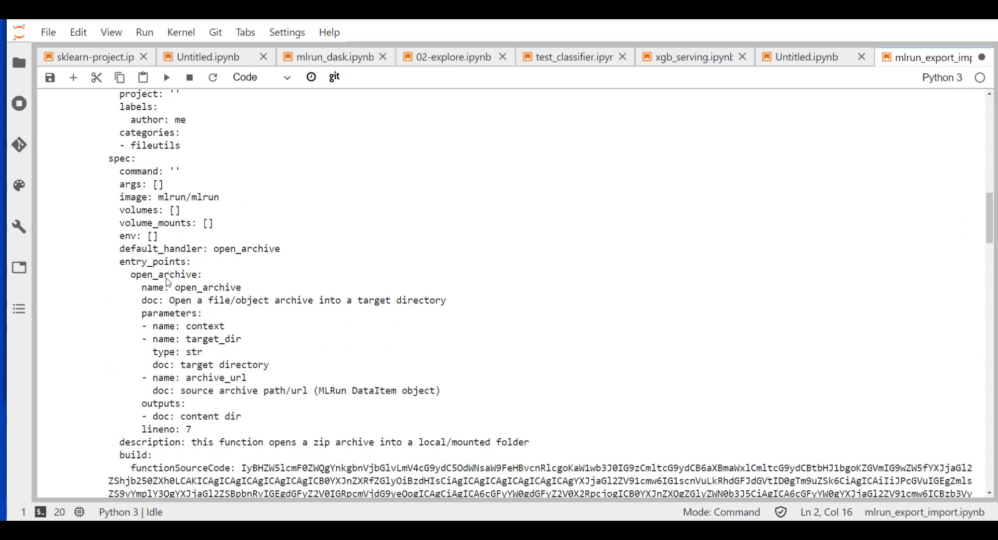
pyautogui.moveTo(226, 248)
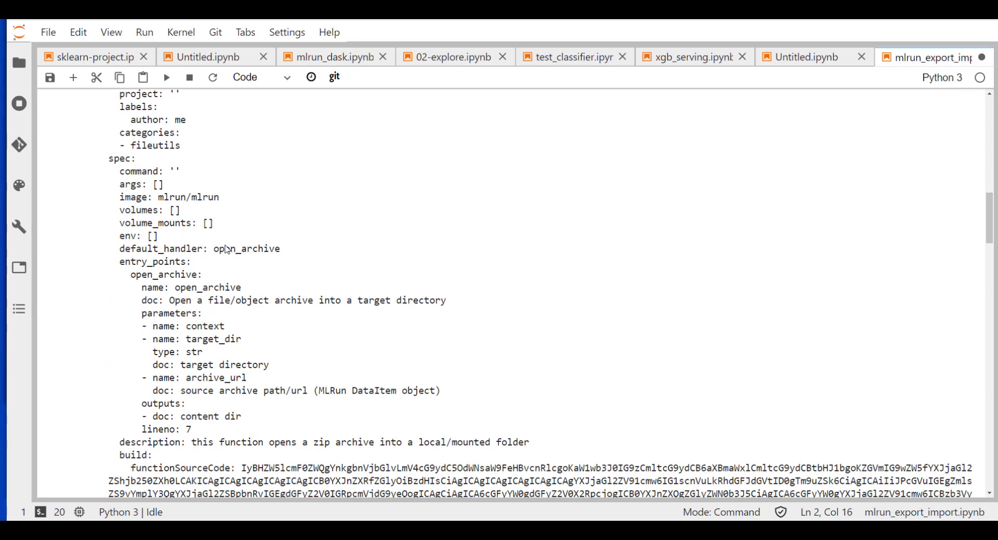
pyautogui.scroll(-3)
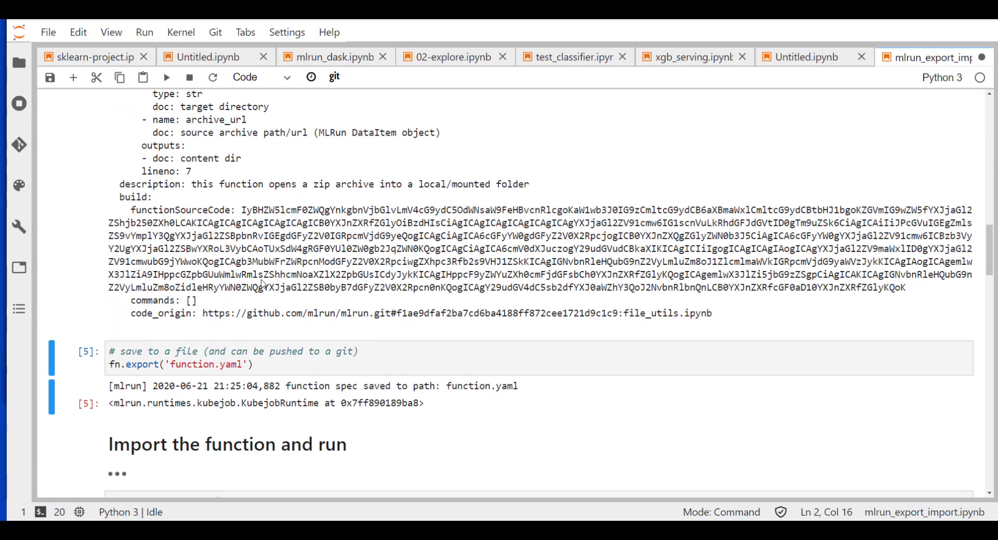
pyautogui.moveTo(418, 325)
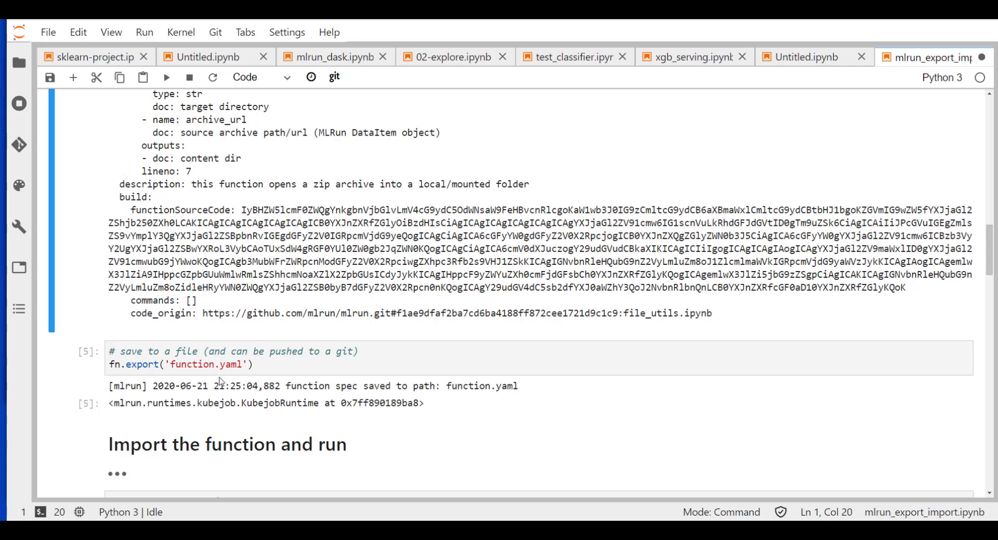
# Step: Run the fn.export('function.yaml') cell to save the function spec again
pyautogui.click(223, 364)
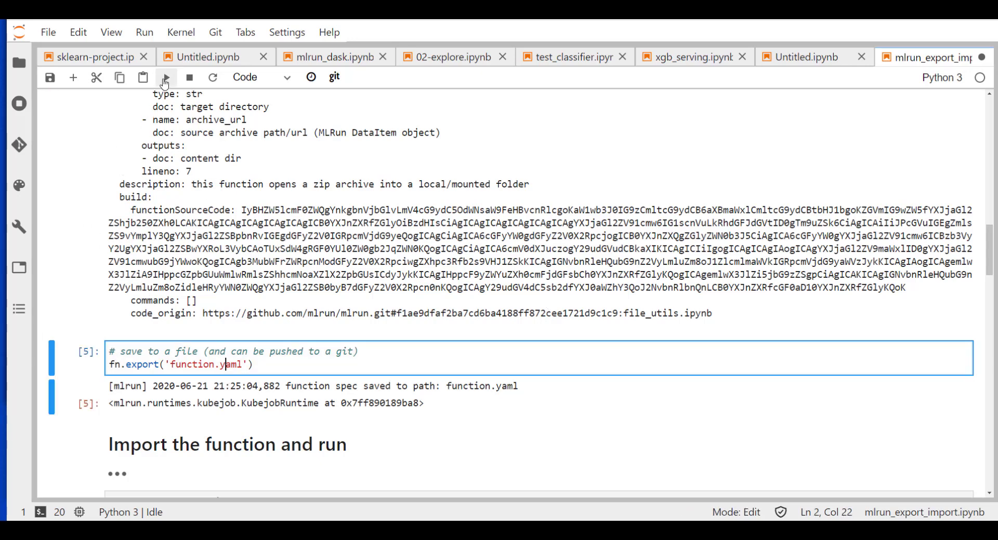
pyautogui.click(164, 77)
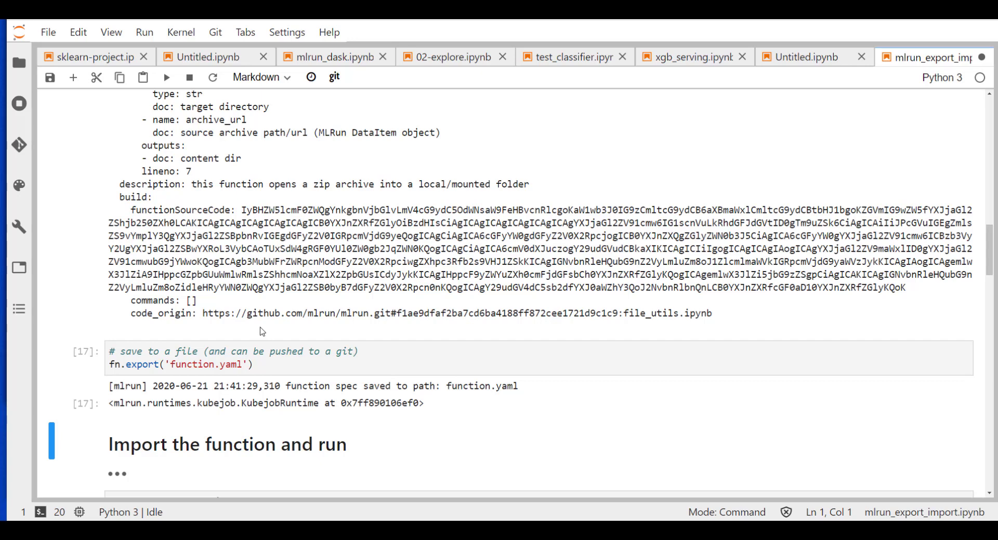
pyautogui.scroll(-3)
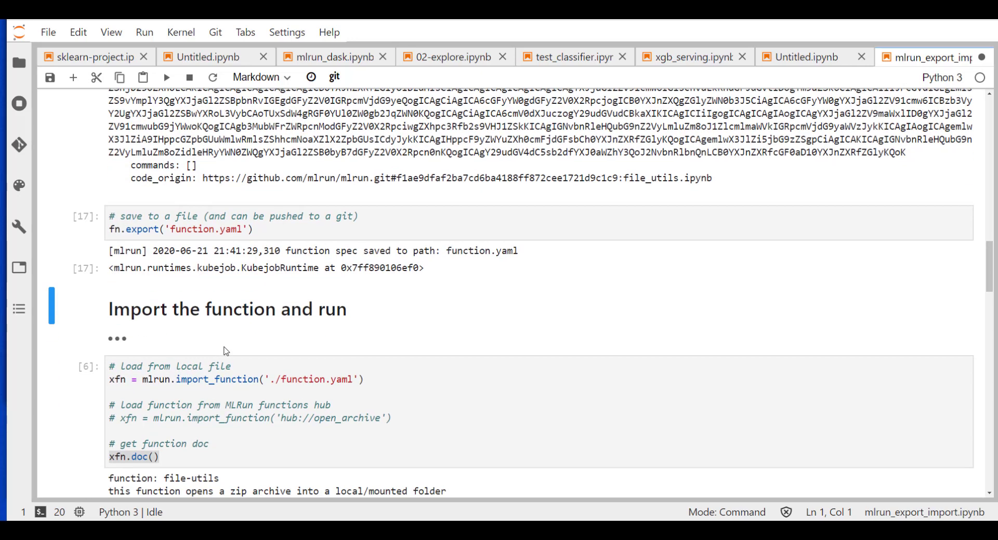
pyautogui.click(229, 347)
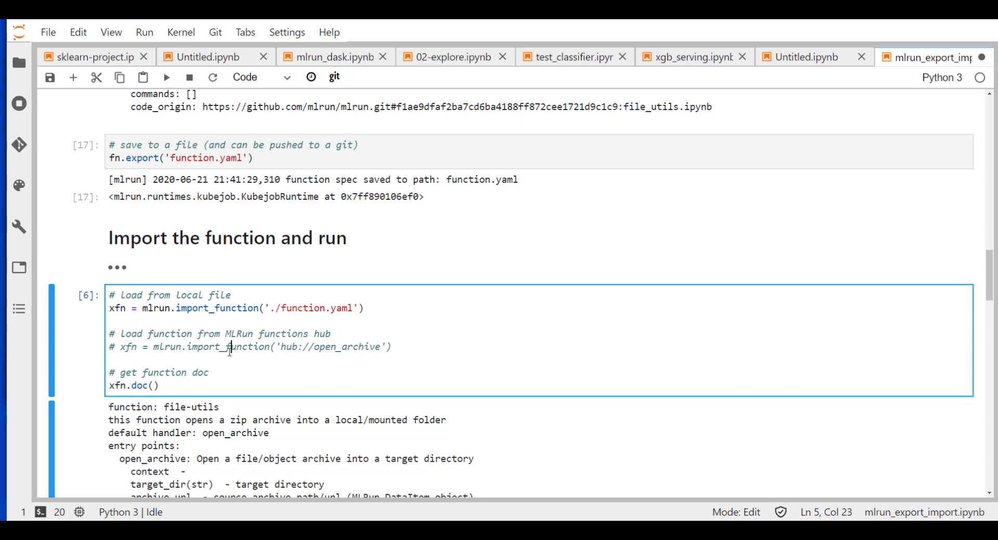
pyautogui.moveTo(177, 308)
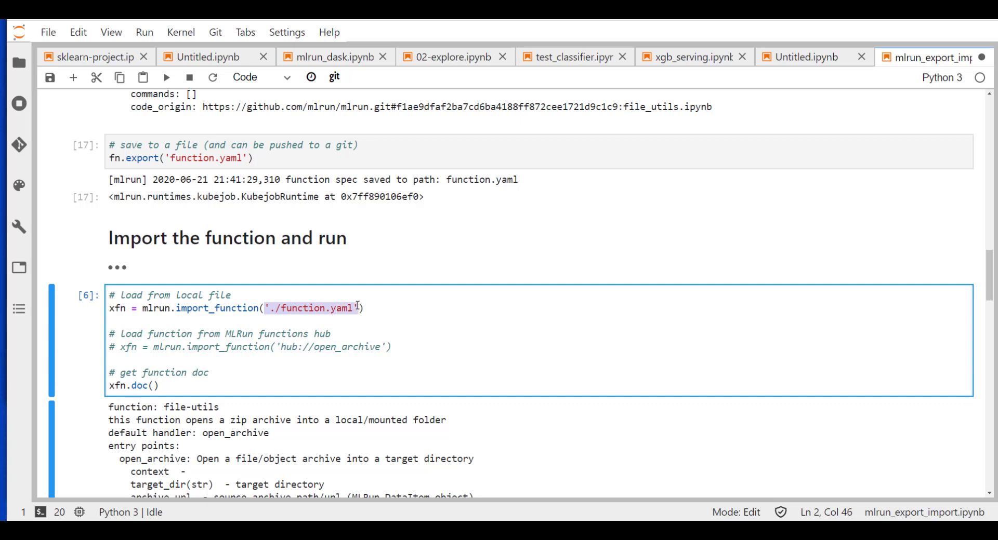
pyautogui.moveTo(301, 362)
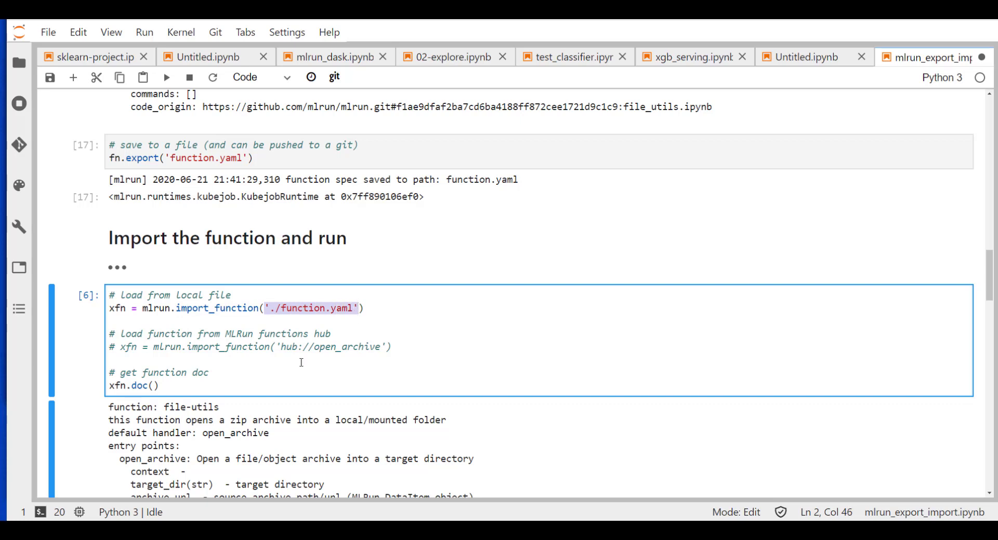
pyautogui.moveTo(287, 335)
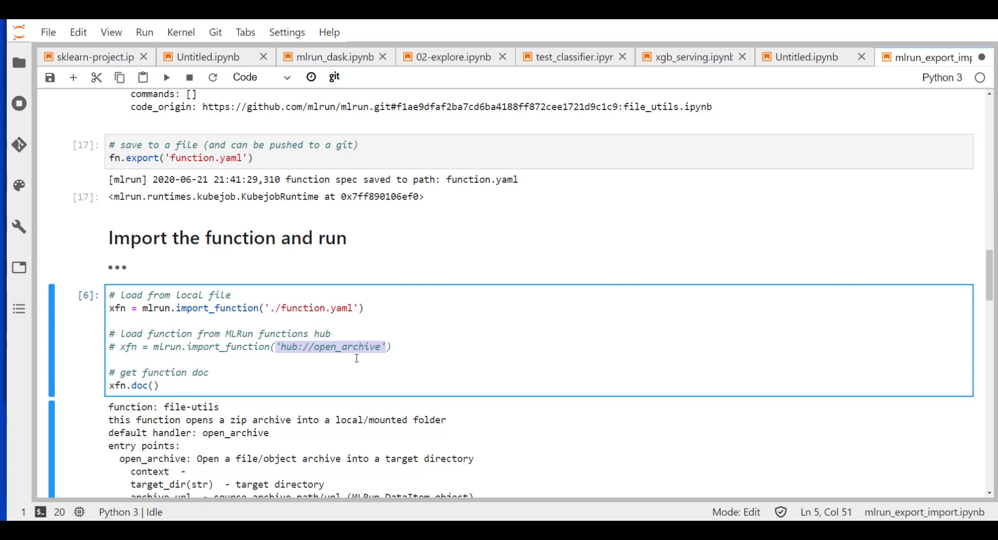
pyautogui.moveTo(250, 384)
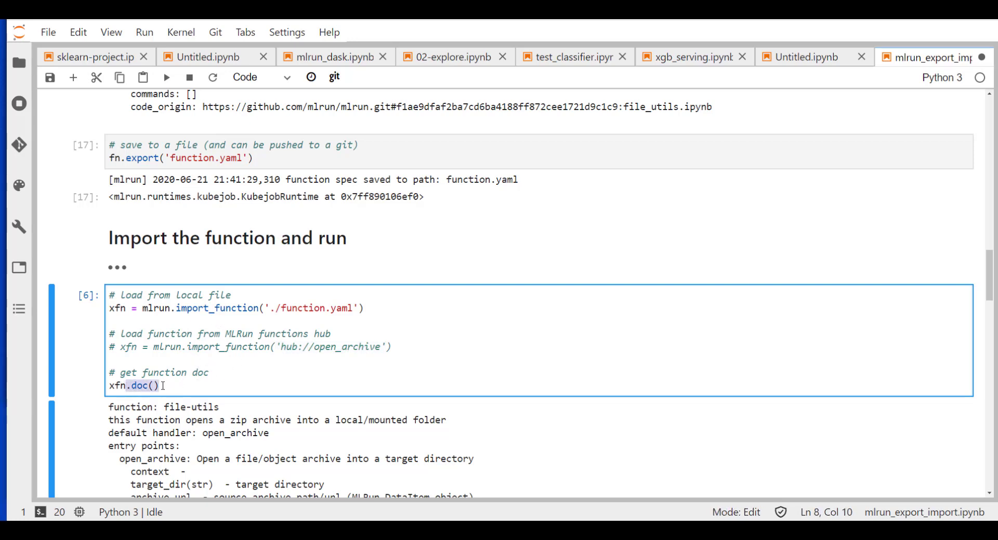
pyautogui.scroll(-3)
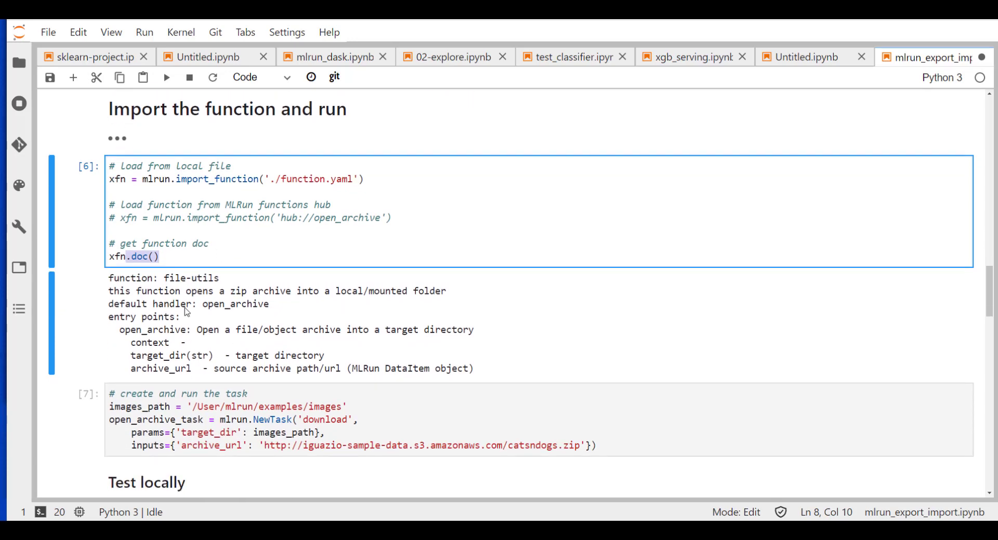
pyautogui.moveTo(237, 341)
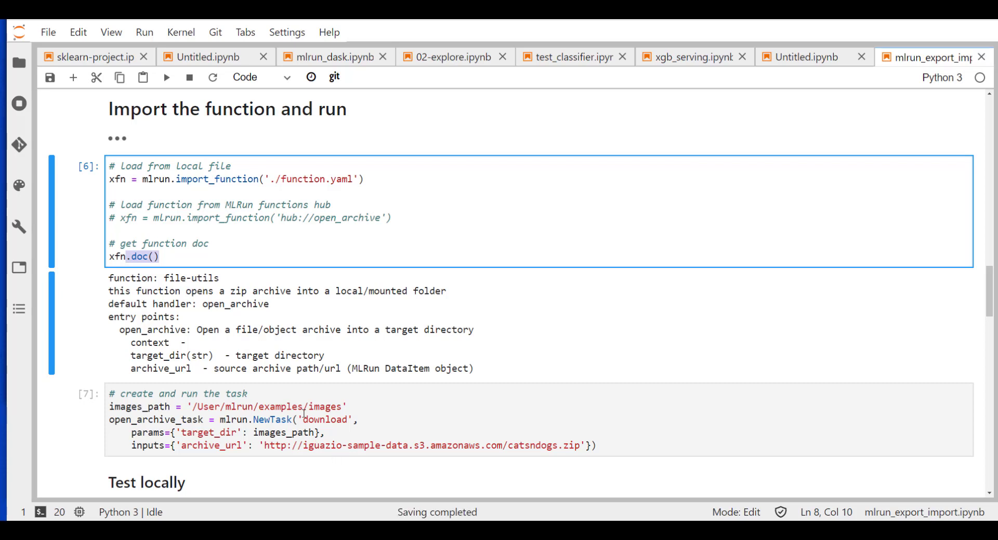
pyautogui.click(304, 407)
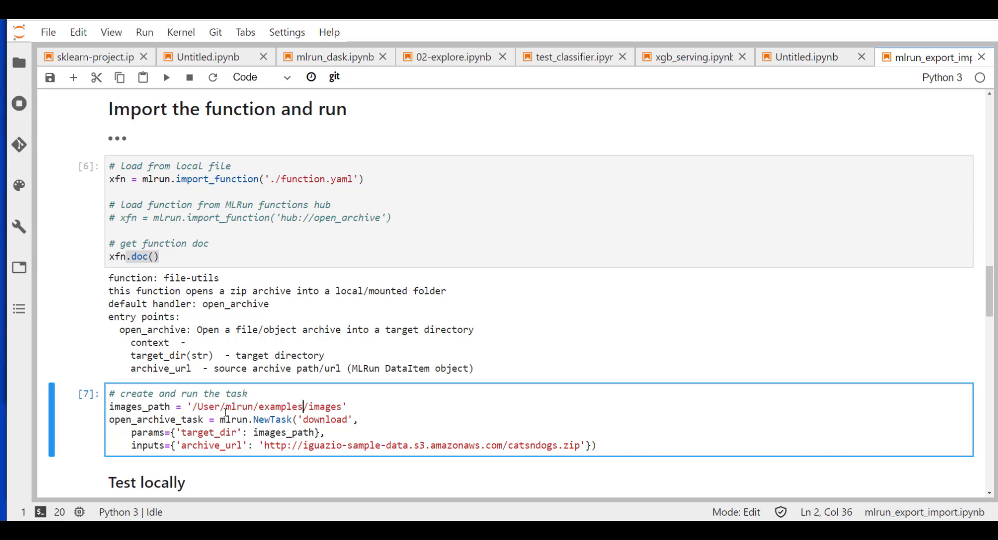
pyautogui.moveTo(199, 447)
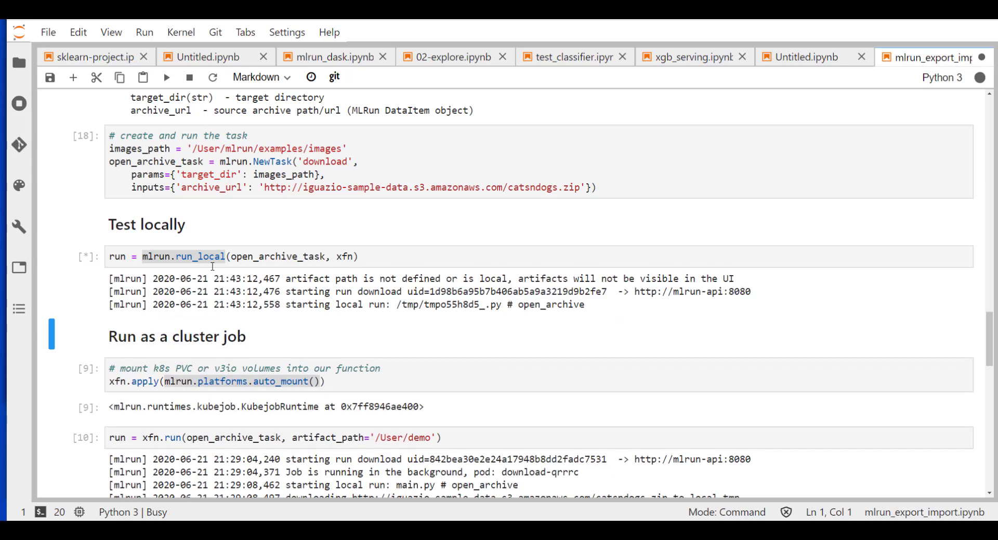
pyautogui.moveTo(460, 326)
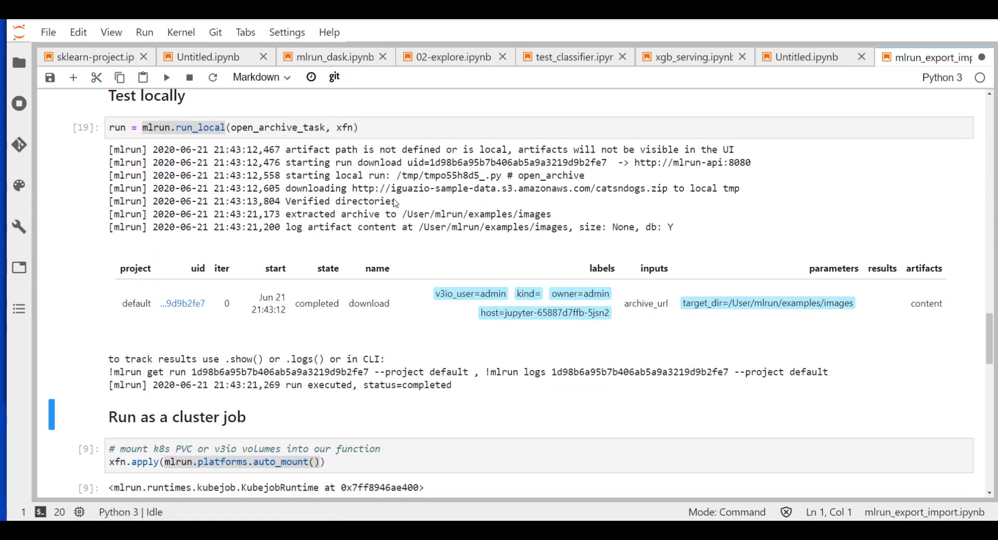
pyautogui.moveTo(780, 297)
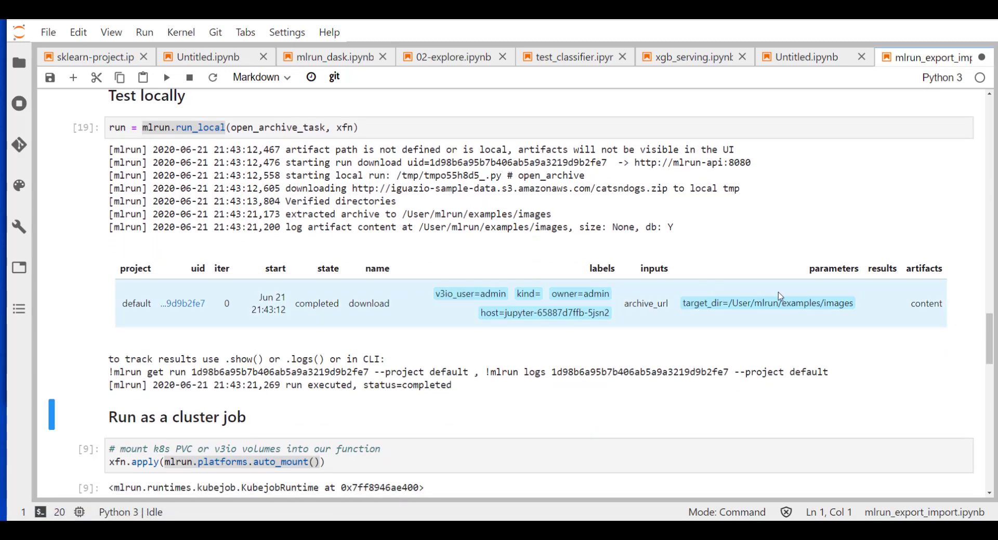
pyautogui.moveTo(925, 304)
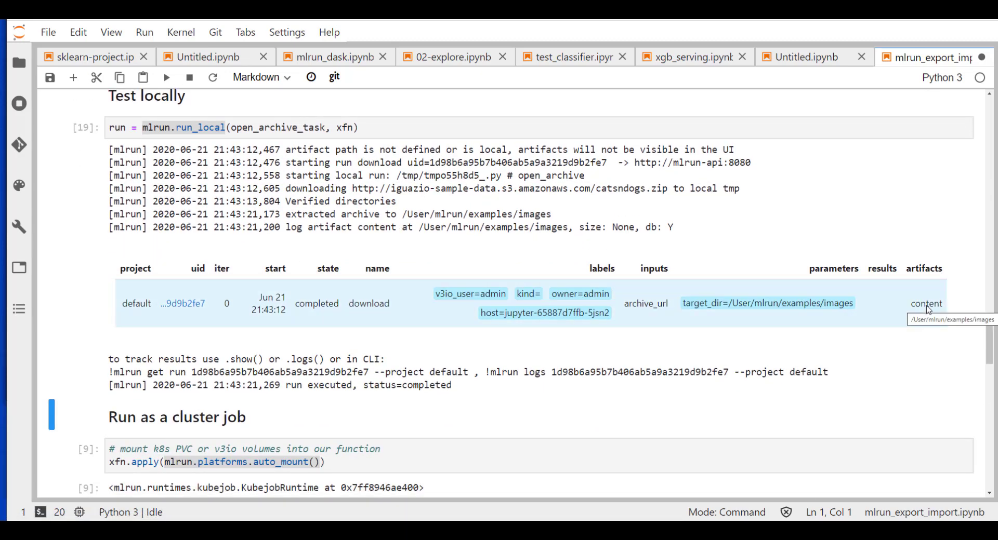
pyautogui.moveTo(602, 308)
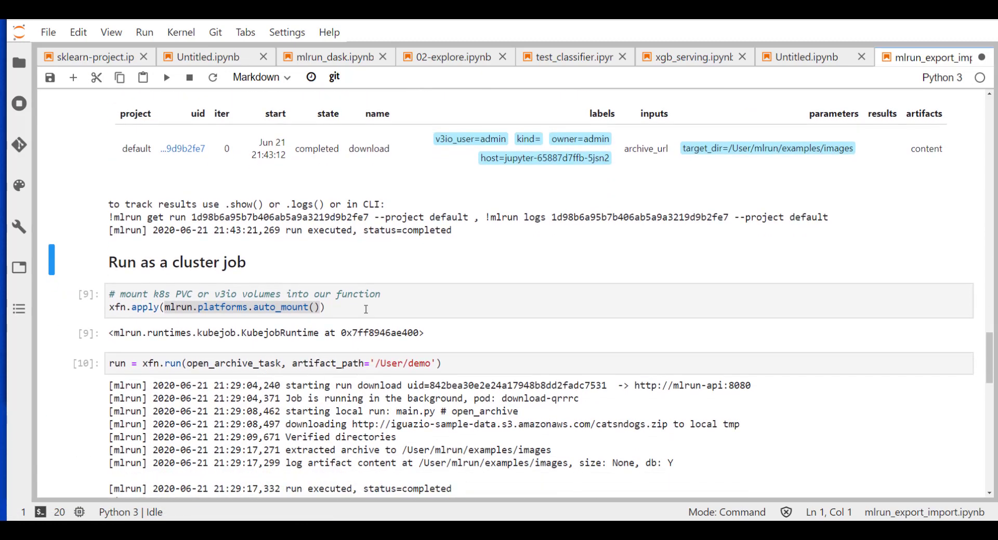
# Step: Select the xfn.apply(mlrun.platforms.auto_mount()) cell and highlight xfn and auto_mount
pyautogui.click(326, 308)
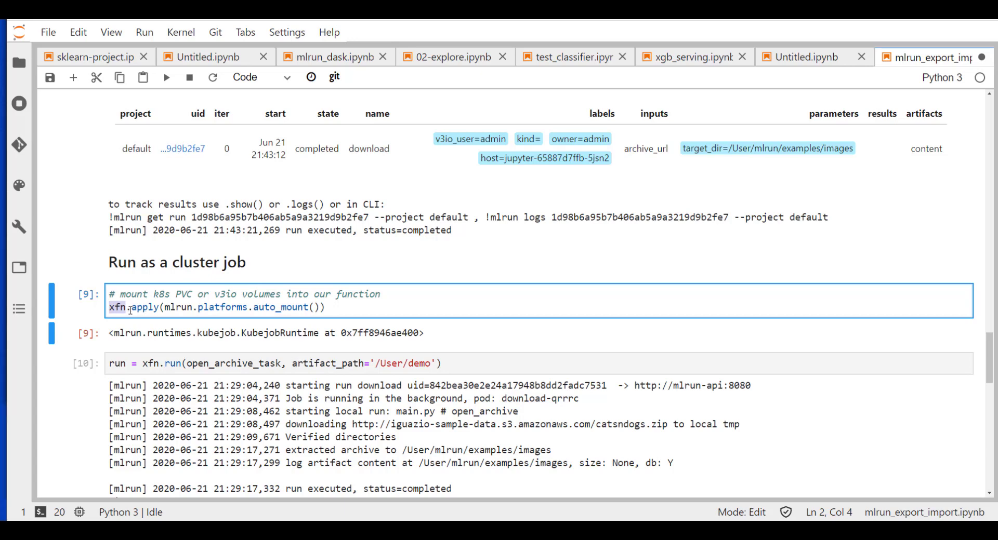
pyautogui.doubleClick(143, 307)
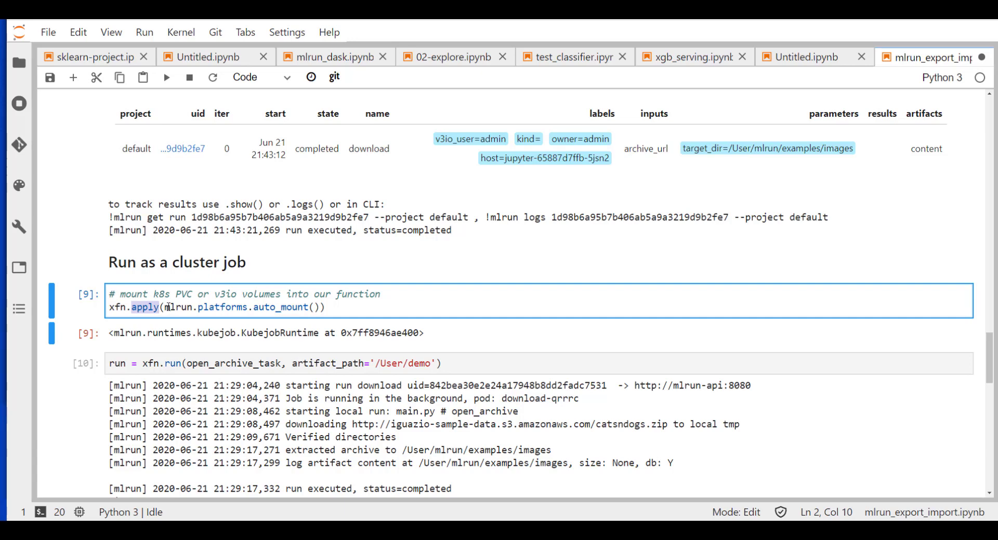
pyautogui.click(198, 308)
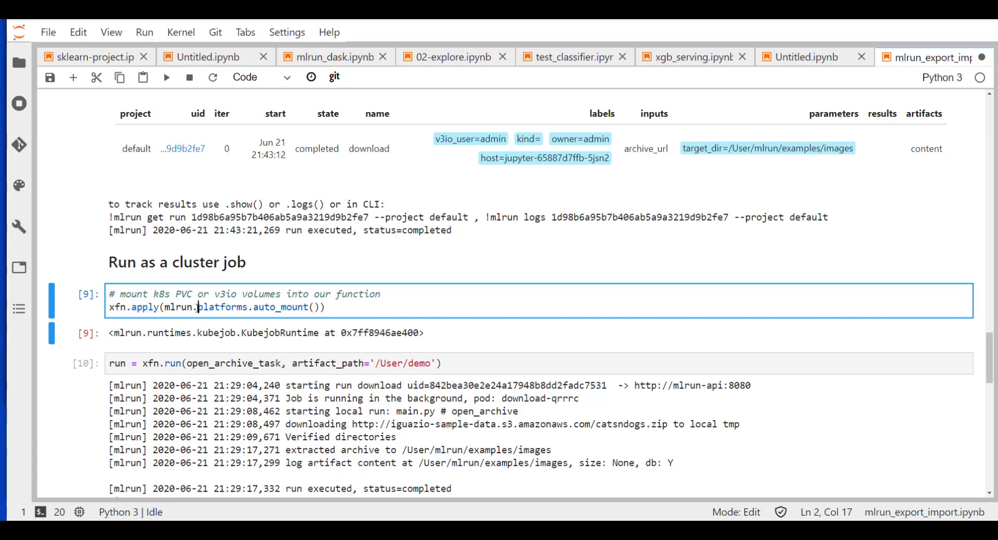
pyautogui.doubleClick(283, 308)
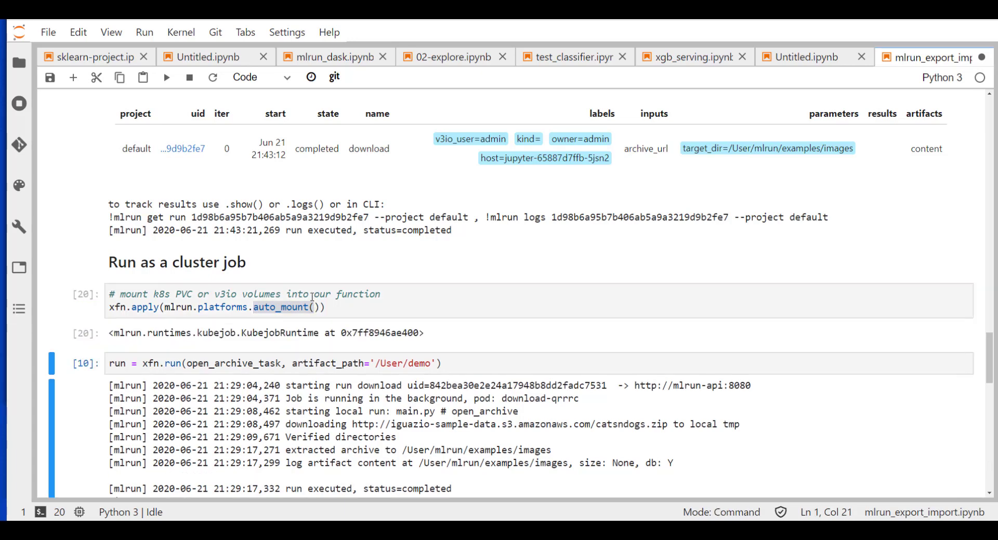
# Step: Run xfn.run(open_archive_task, artifact_path='/User/demo') and scroll until the job succeeds
pyautogui.scroll(-3)
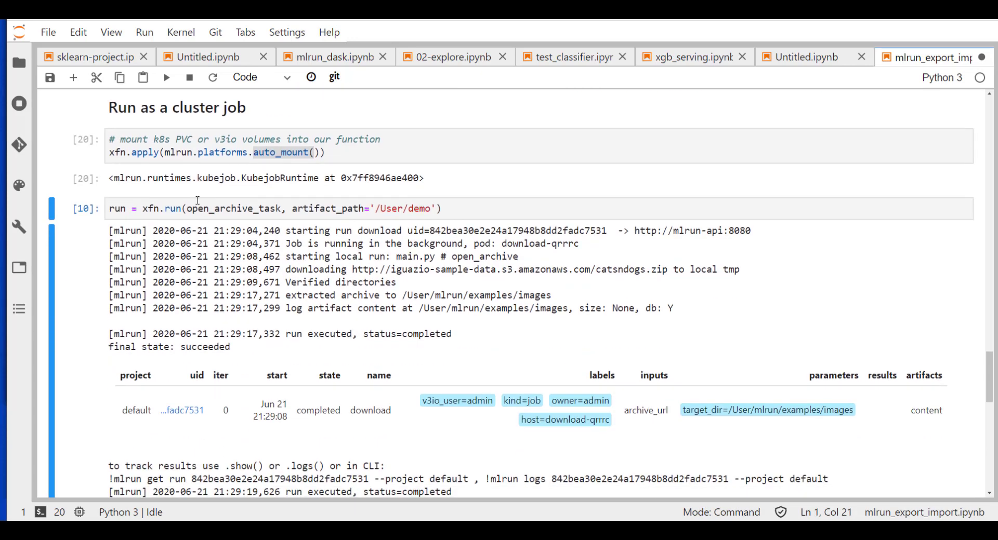
pyautogui.click(151, 208)
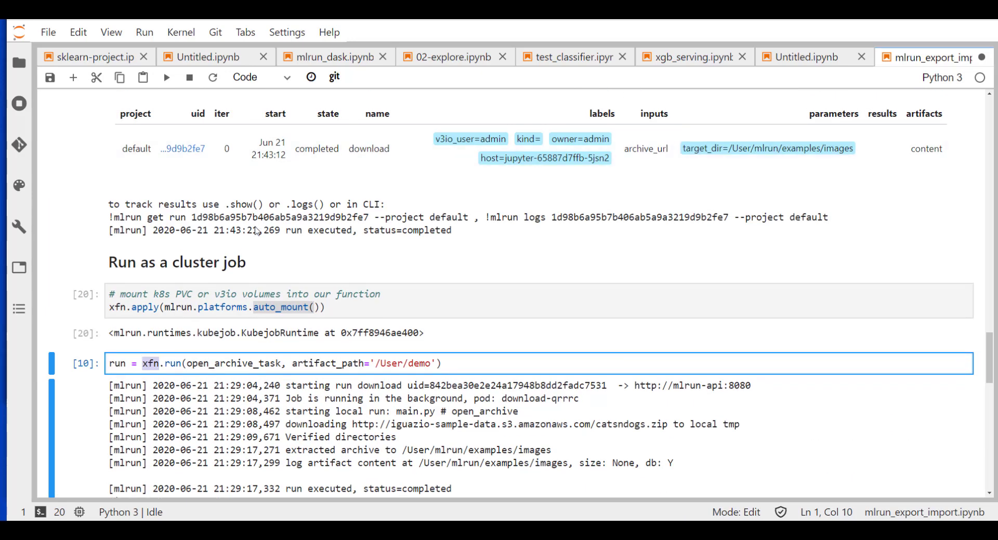
pyautogui.moveTo(257, 259)
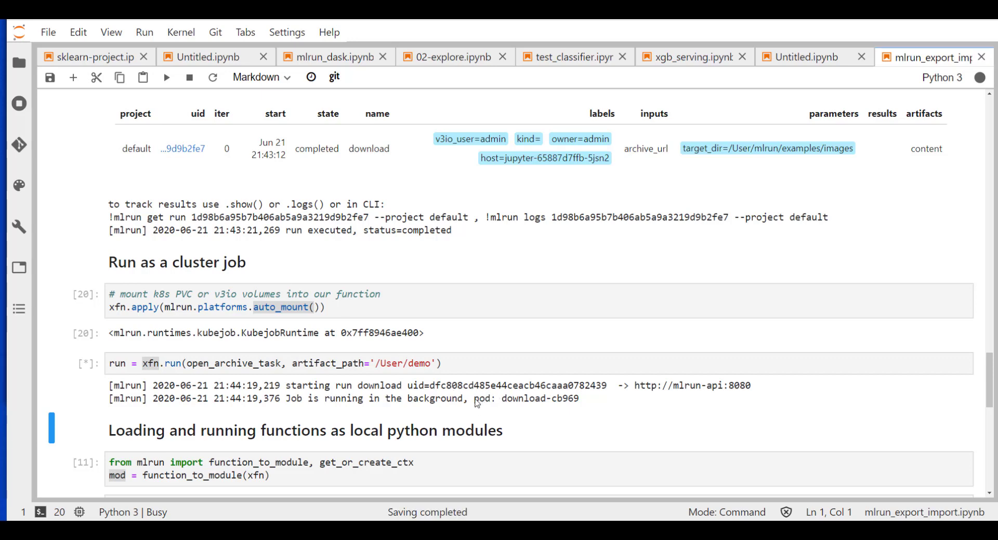
pyautogui.doubleClick(528, 399)
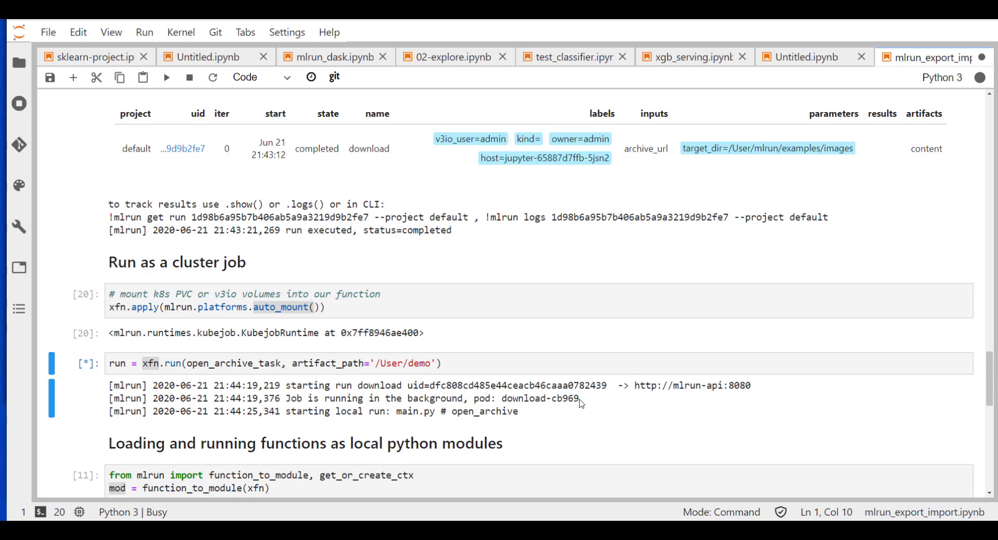
pyautogui.scroll(-3)
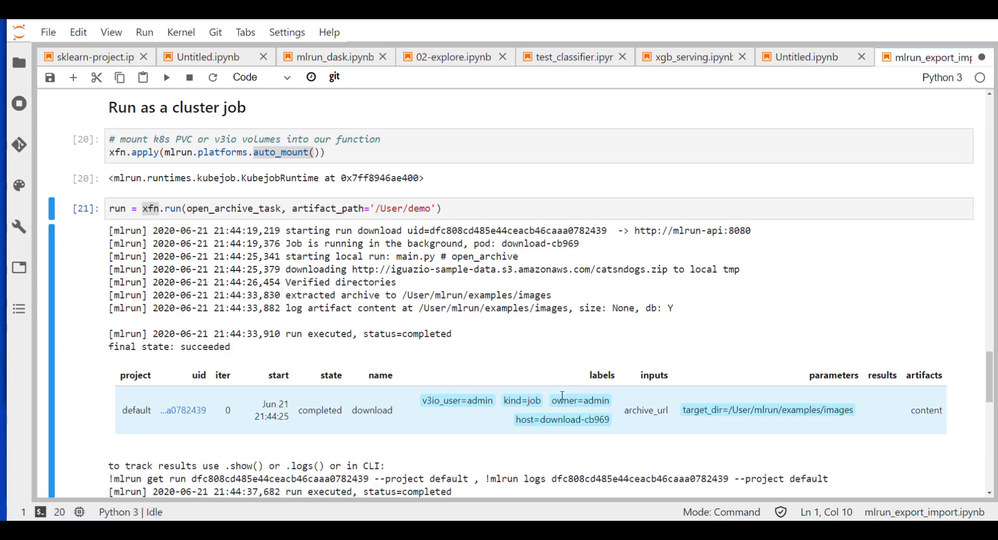
pyautogui.scroll(-3)
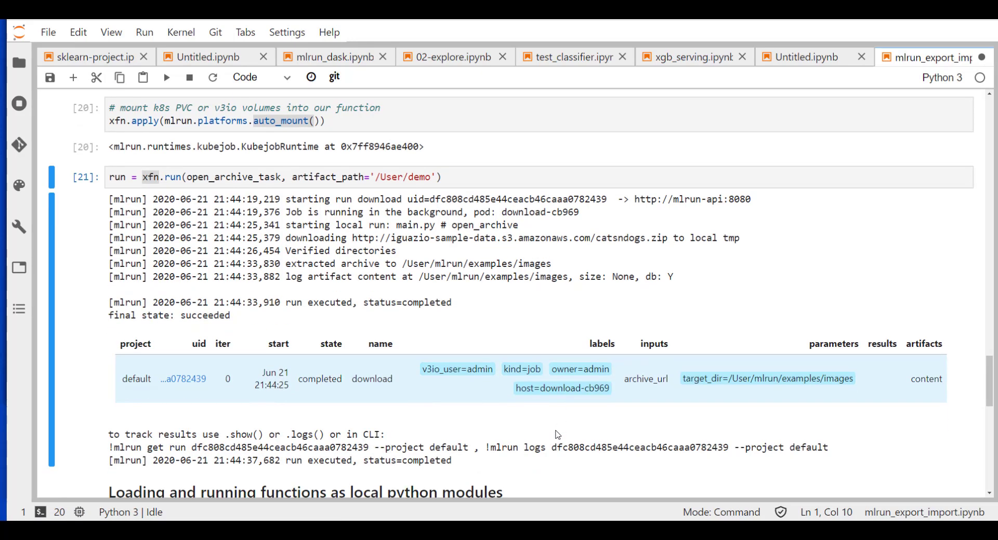
pyautogui.scroll(-3)
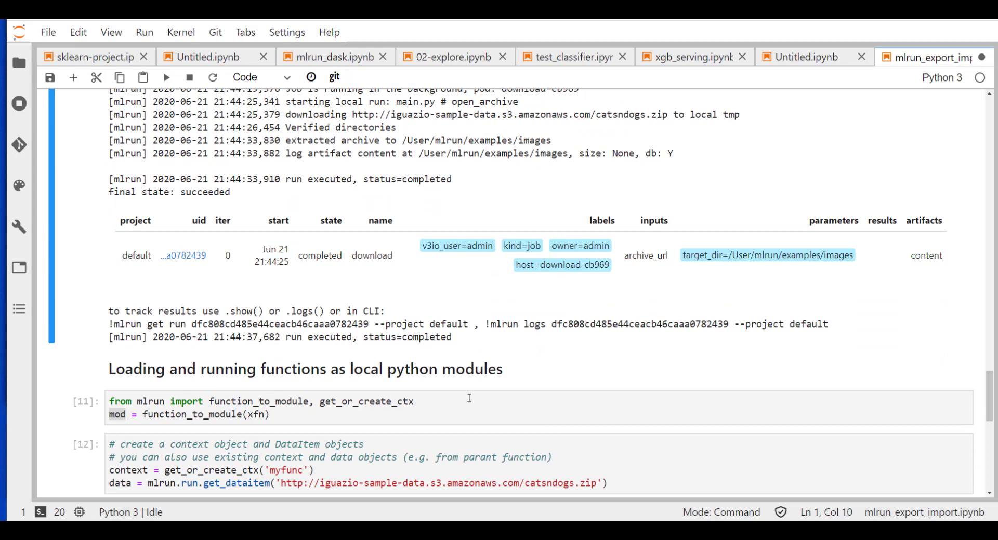
pyautogui.moveTo(215, 288)
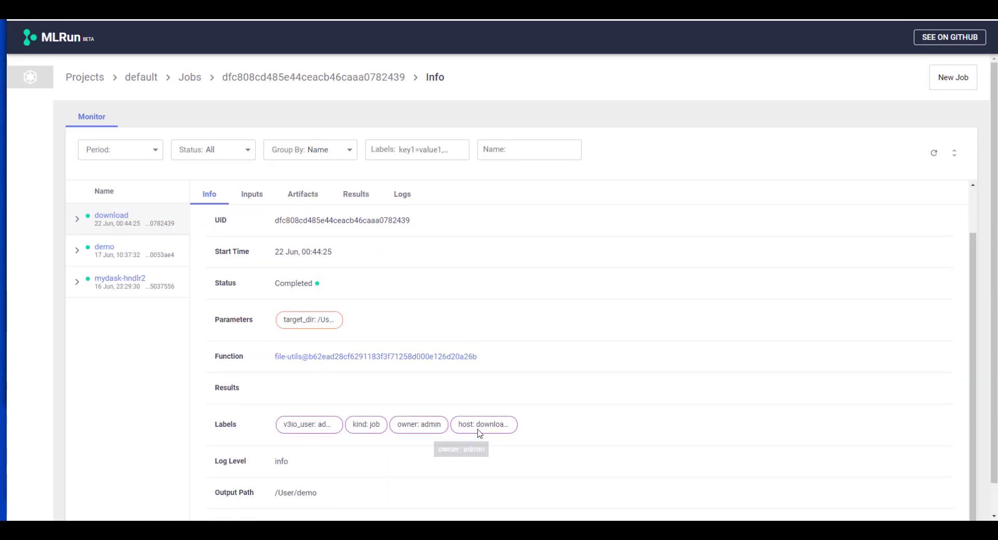
pyautogui.moveTo(375, 479)
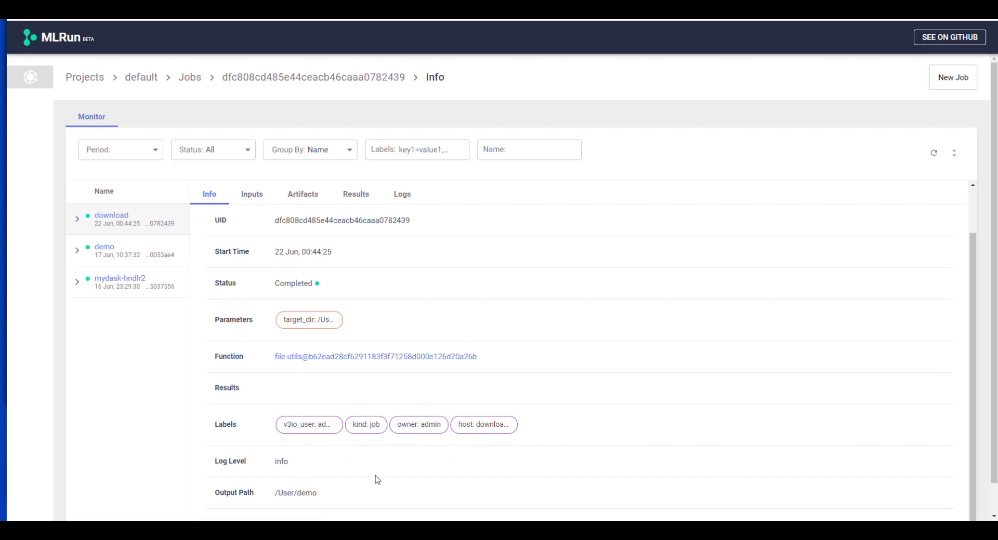
# Step: Review the download run's Inputs, Artifacts and Logs tabs, then return to Info
pyautogui.click(252, 195)
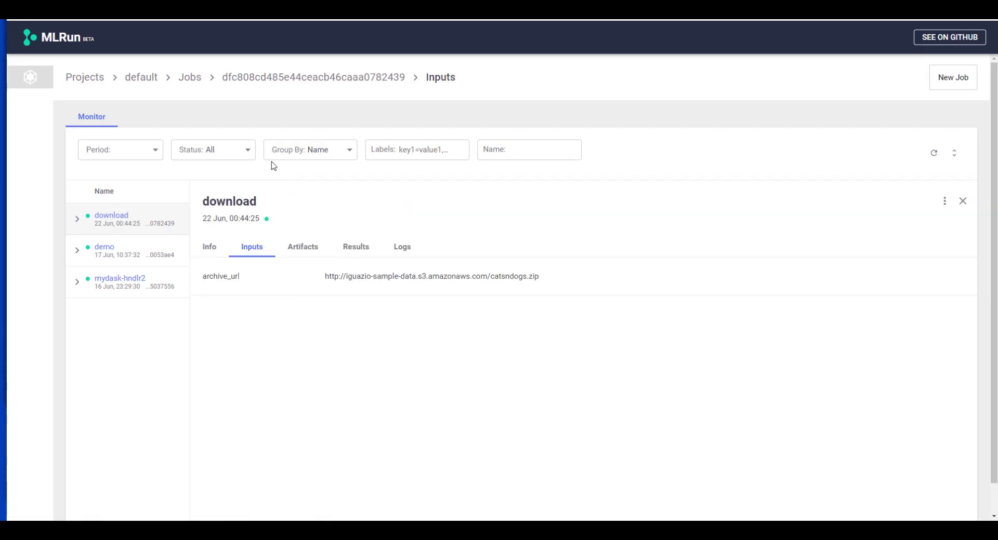
pyautogui.click(303, 246)
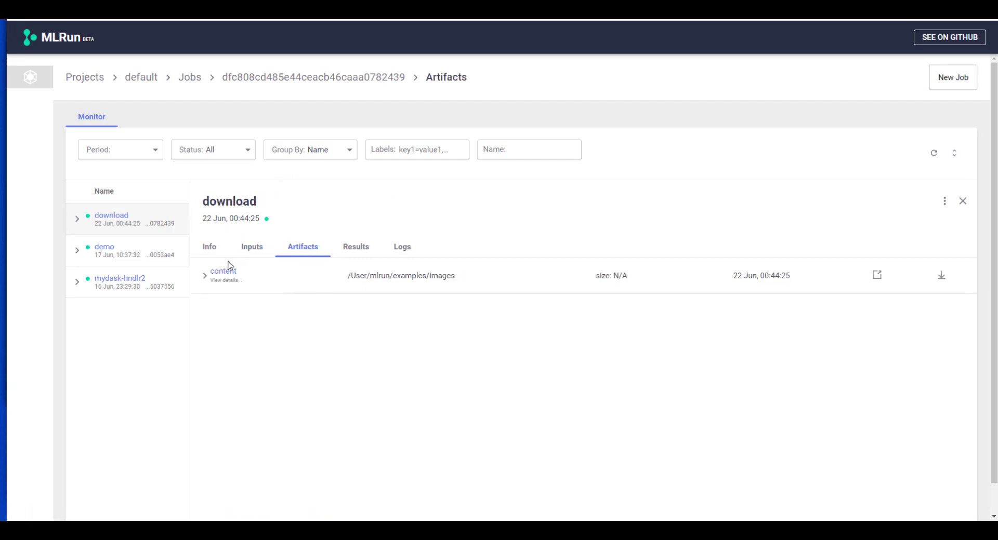
pyautogui.moveTo(409, 248)
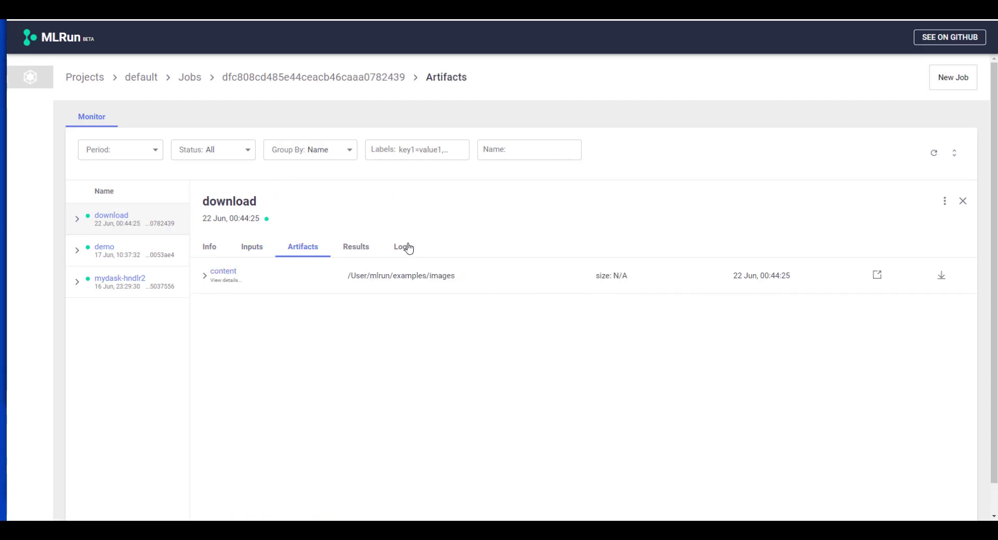
pyautogui.click(401, 246)
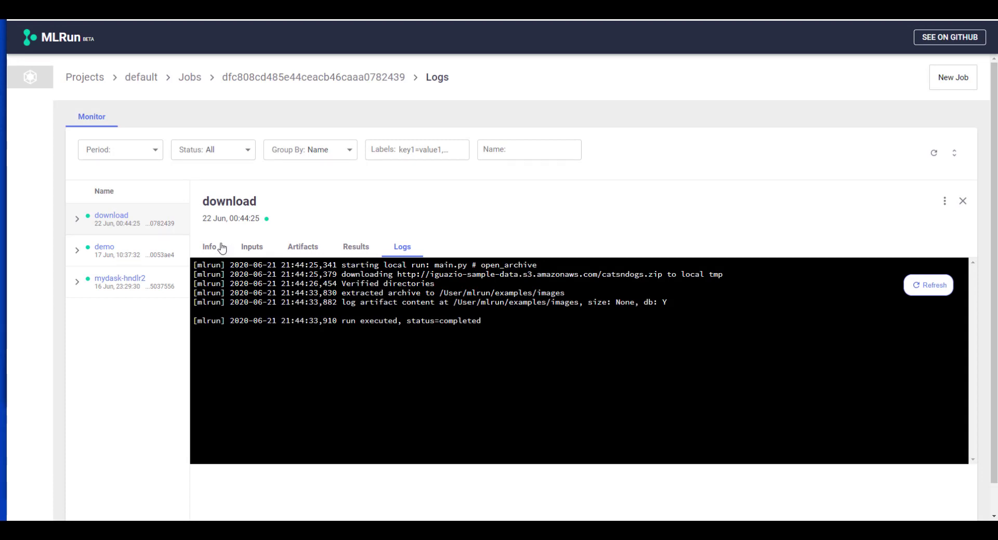
pyautogui.moveTo(209, 248)
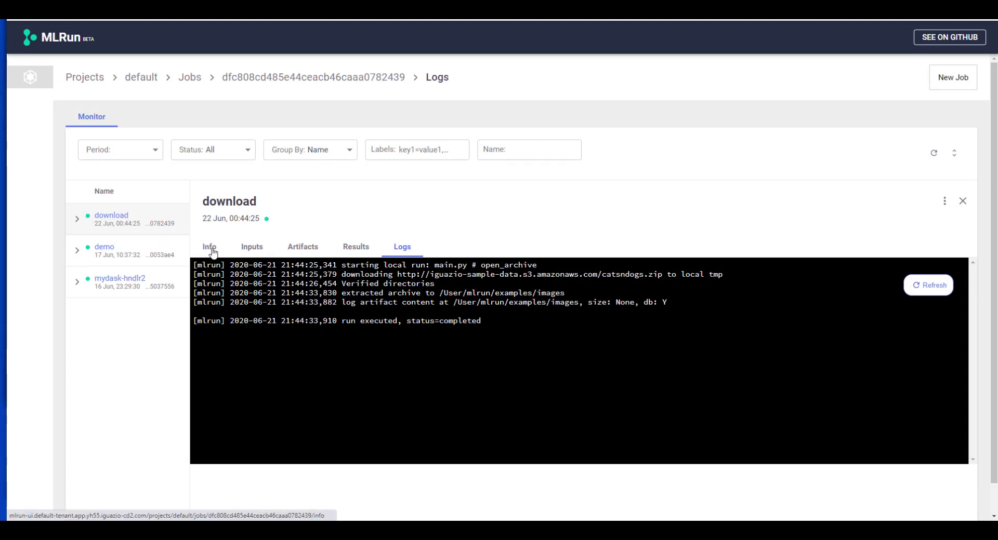
pyautogui.click(209, 247)
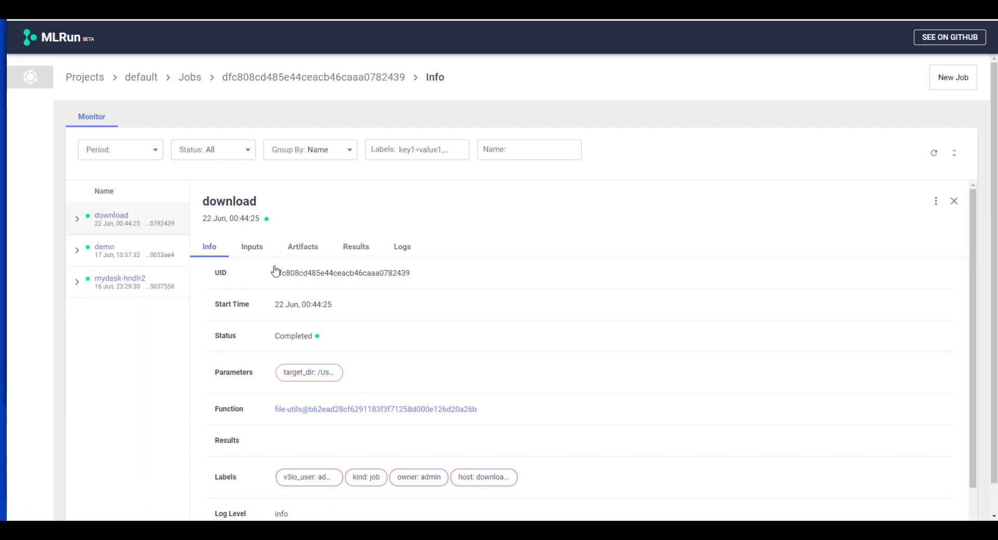
pyautogui.moveTo(260, 382)
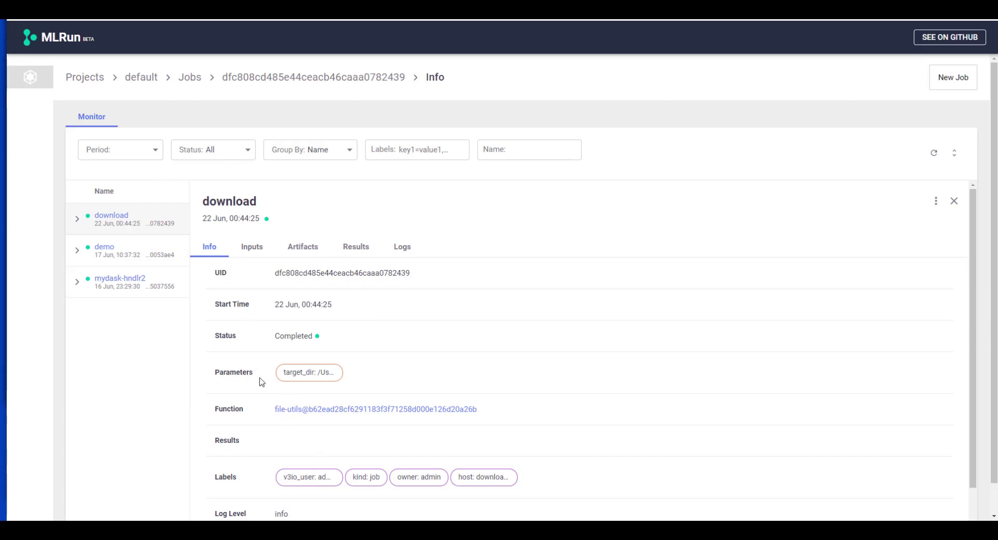
pyautogui.moveTo(348, 410)
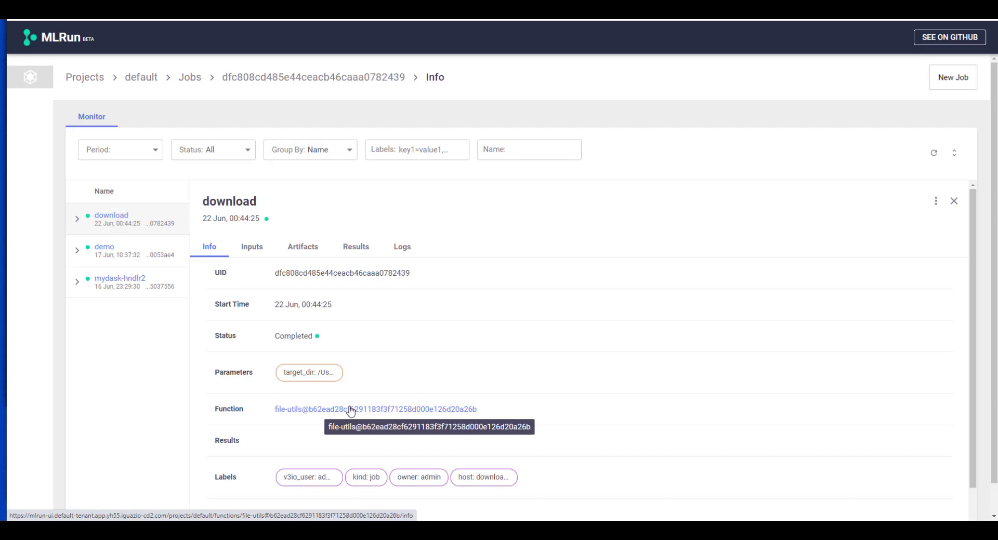
# Step: Open the file-utils function from the run's Info tab and view its Code tab
pyautogui.click(374, 410)
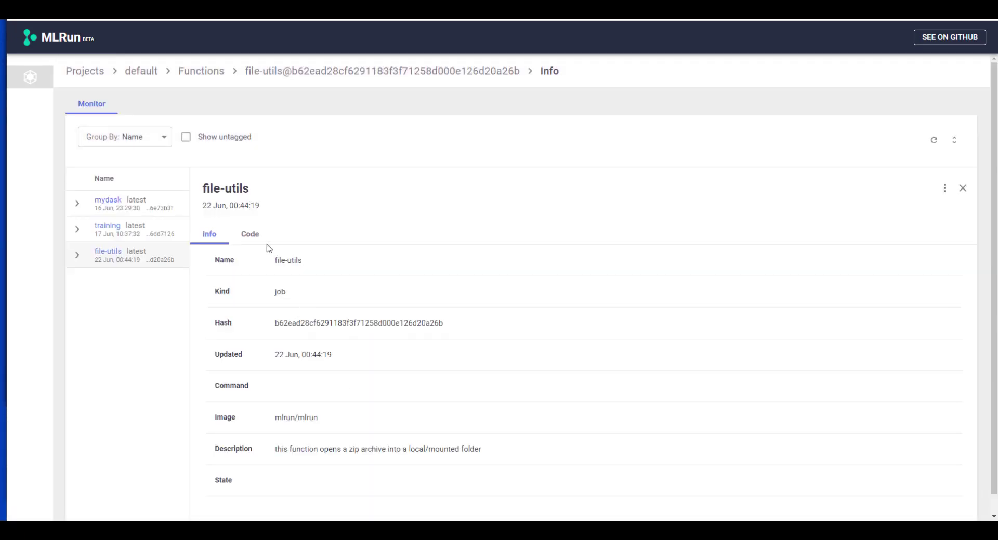
pyautogui.click(249, 234)
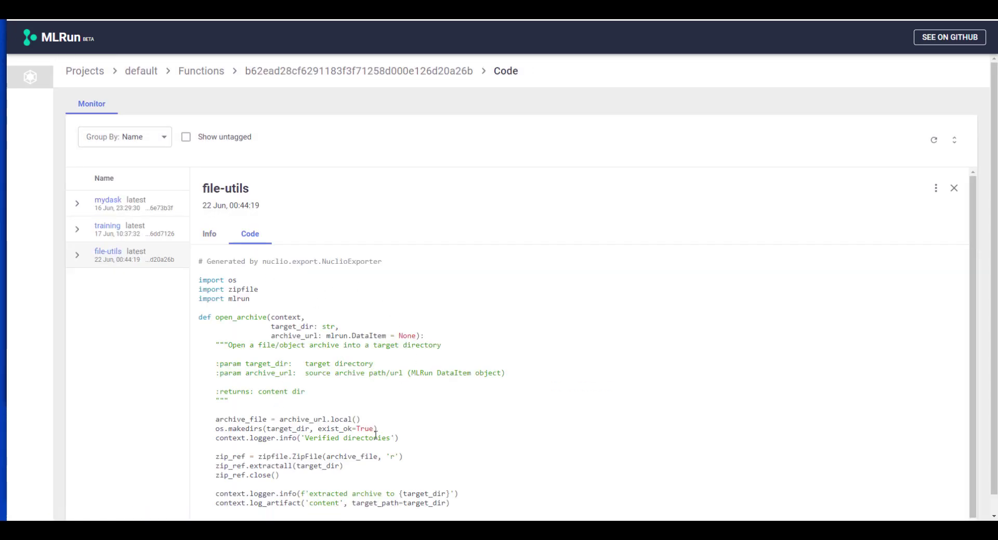
pyautogui.moveTo(406, 389)
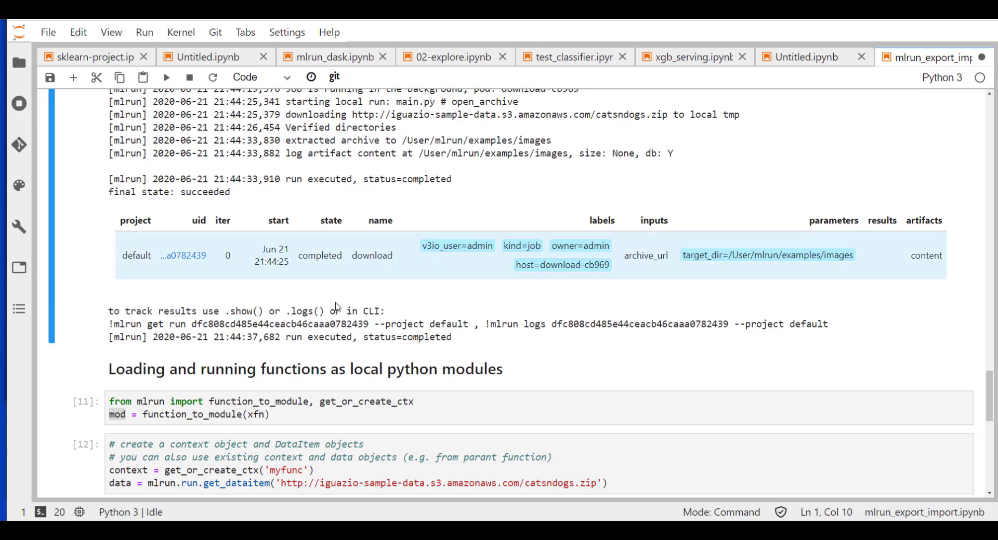
# Step: Return to the notebook and scroll to the open_archive function cell
pyautogui.click(267, 414)
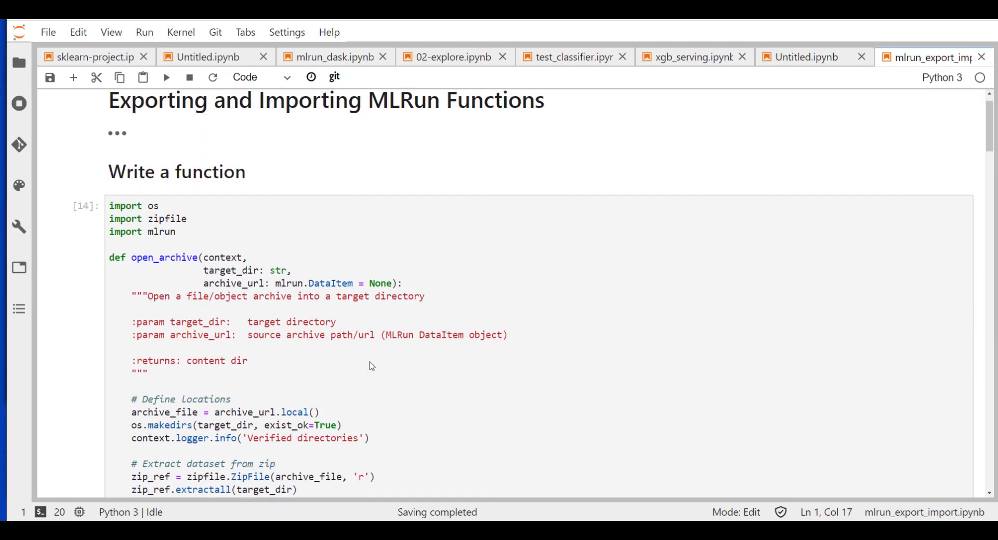
pyautogui.scroll(-3)
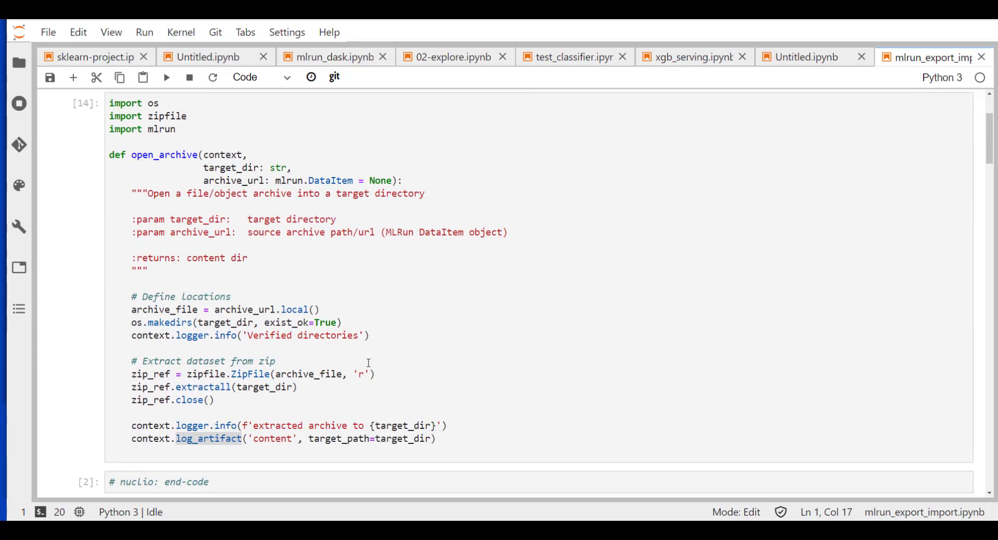